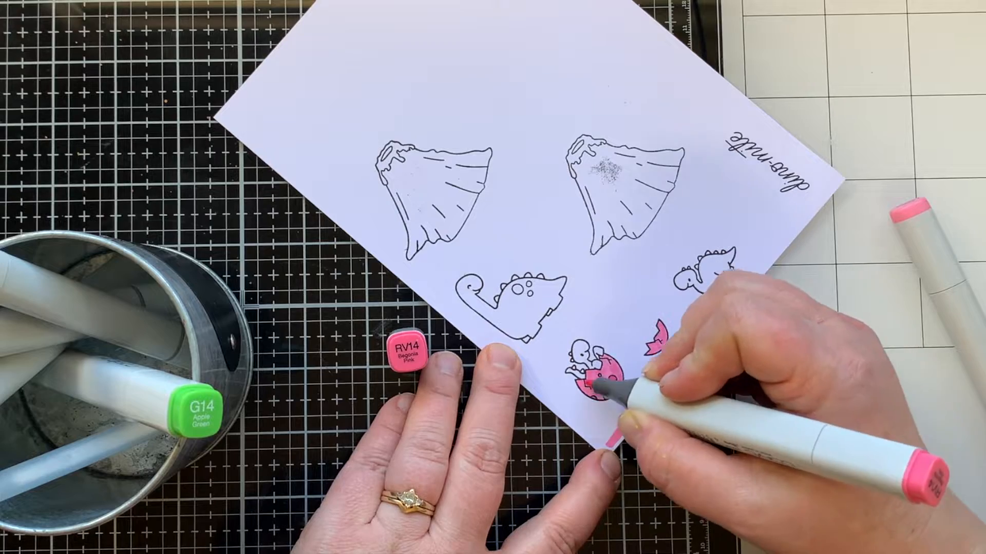
mouse_move(628, 378)
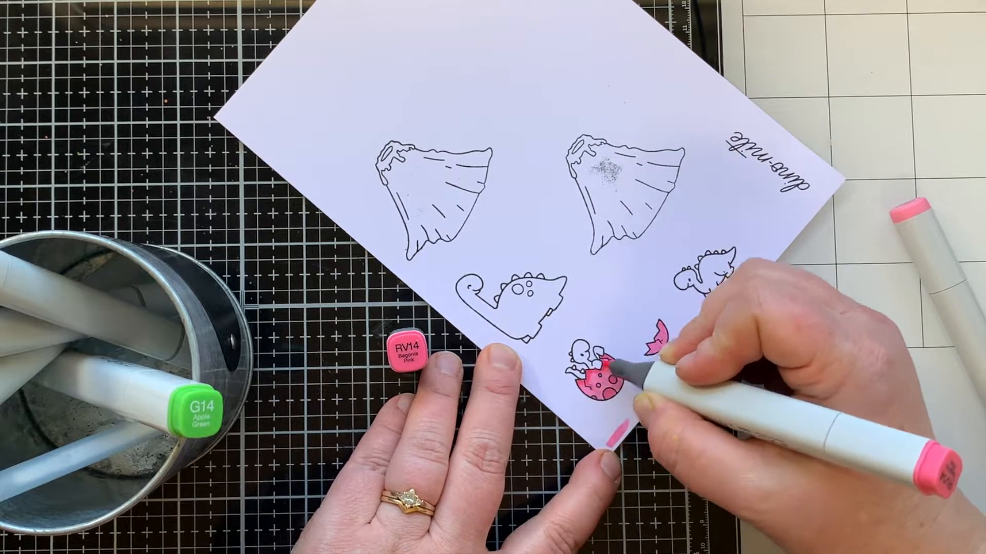